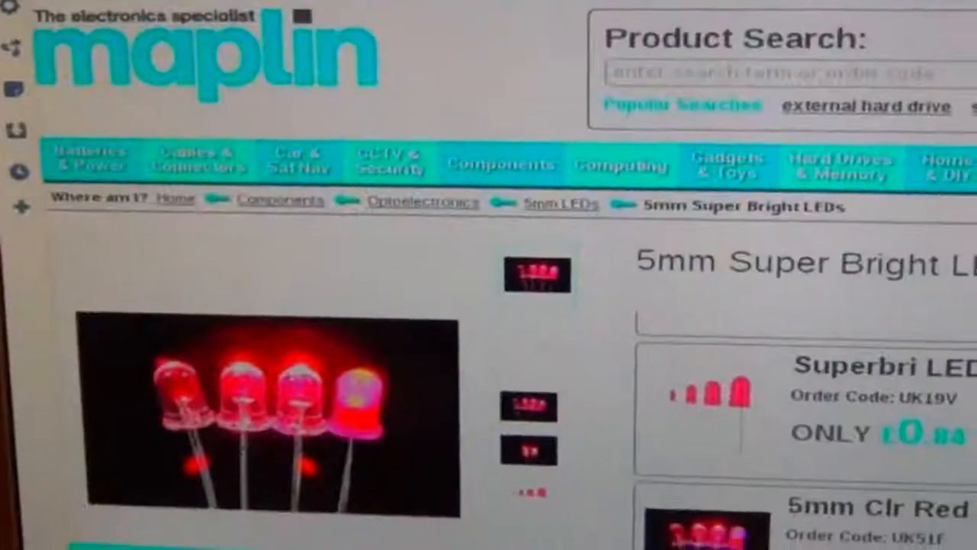
scroll(down, 3)
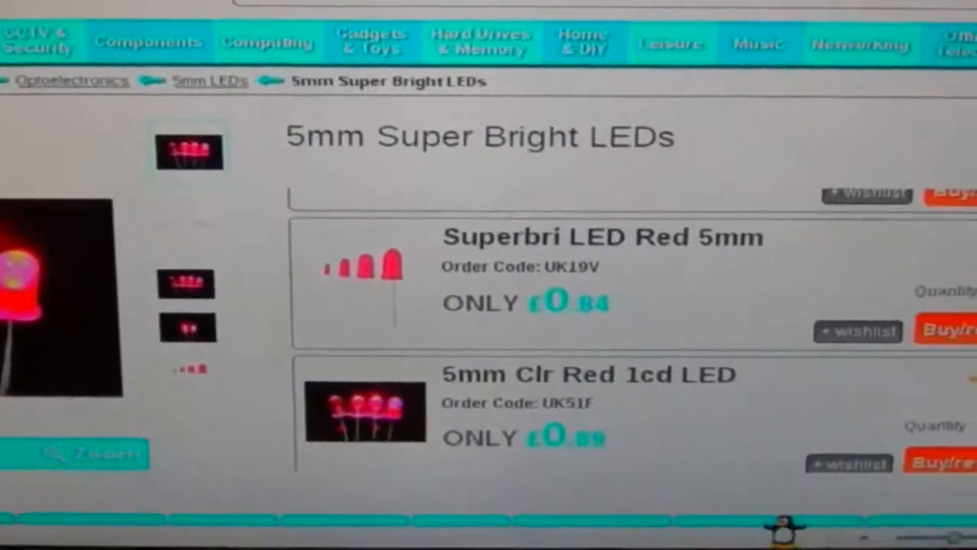